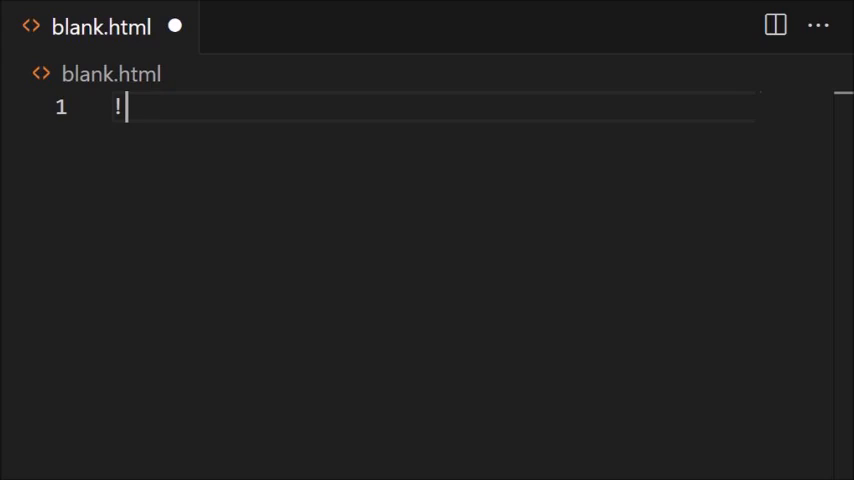
- Expand the ! abbreviation into the full HTML5 boilerplate with head and body
{"action": "key", "text": "Tab"}
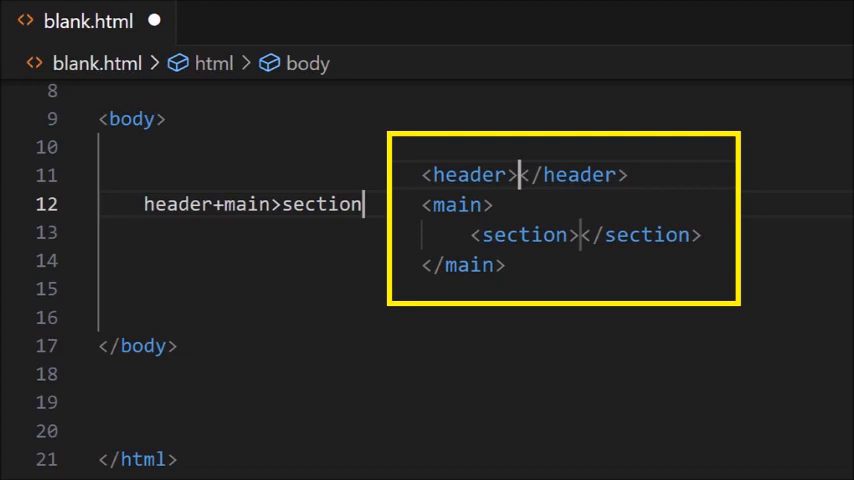
- Write Emmet abbreviations adding aside siblings and a ^footer climb-up to the header/main/section structure
{"action": "type", "text": "+aside"}
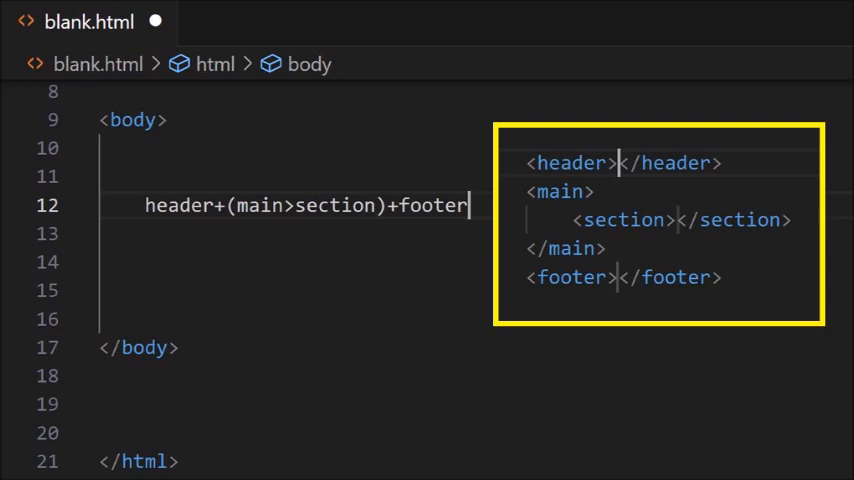
{"action": "type", "text": "+aside^articl"}
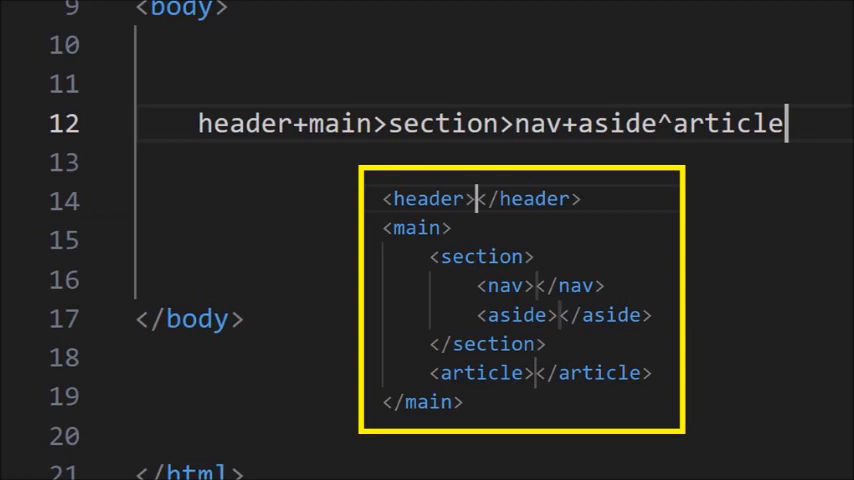
{"action": "type", "text": "^footer"}
{"action": "left_click", "coordinate": [494, 162]}
{"action": "type", "text": ".my-class"}
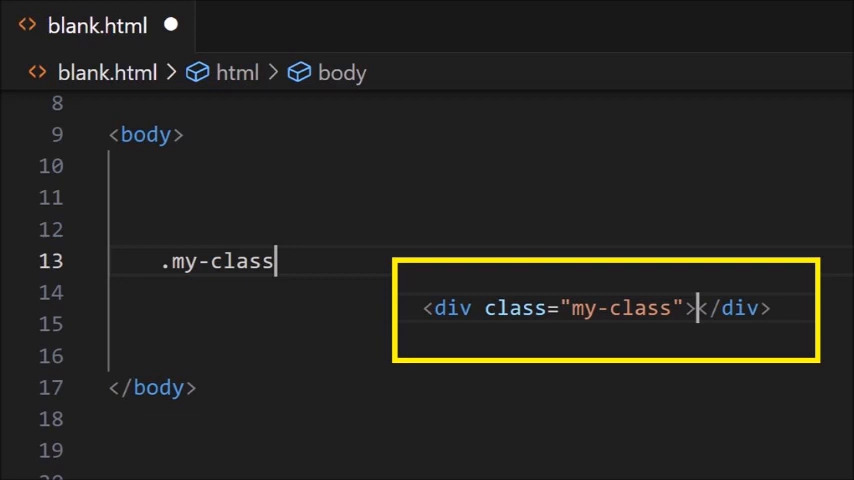
- Write header+main.my-class>section*3^footer and .my-class to preview a div with class my-class
{"action": "type", "text": "header+main.my-class>section*3^footer"}
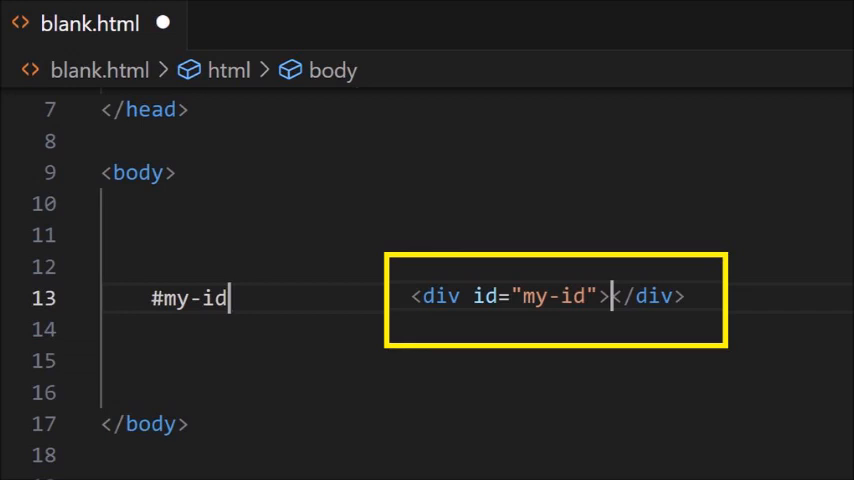
{"action": "type", "text": ".my-class"}
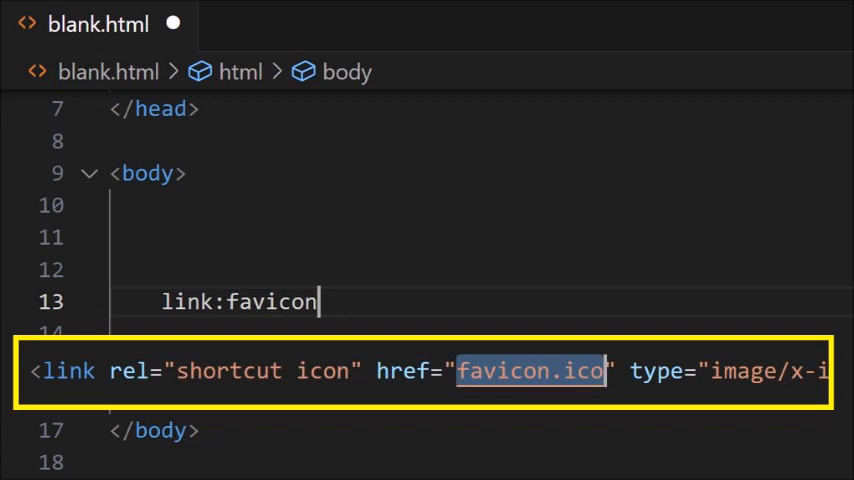
- Preview the link:touch, script:src and img snippets for apple-touch-icon, script src and img src/alt
{"action": "type", "text": "link:touch"}
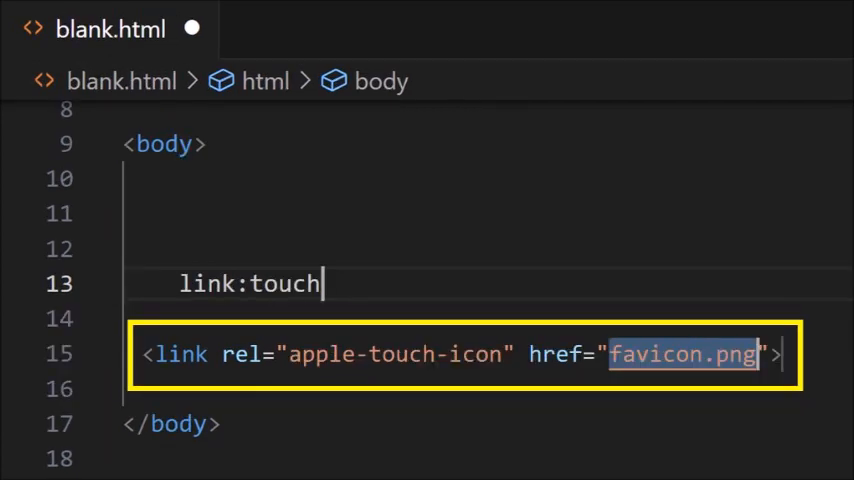
{"action": "type", "text": "script:src"}
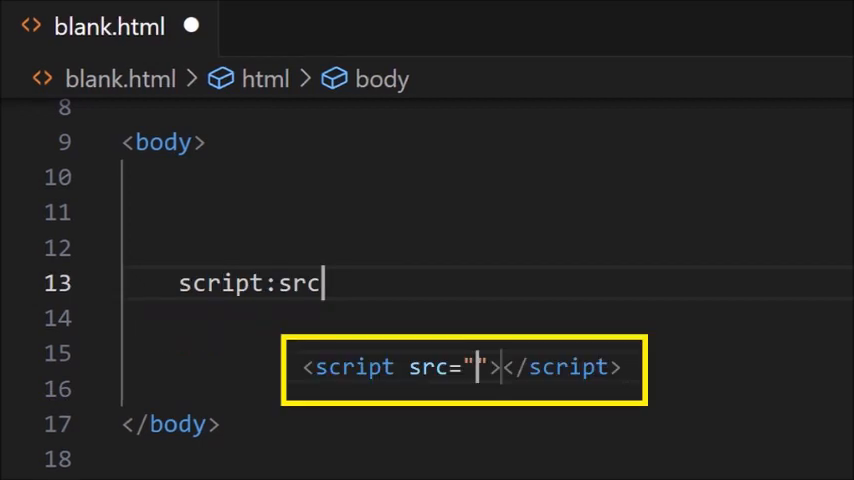
{"action": "type", "text": "img"}
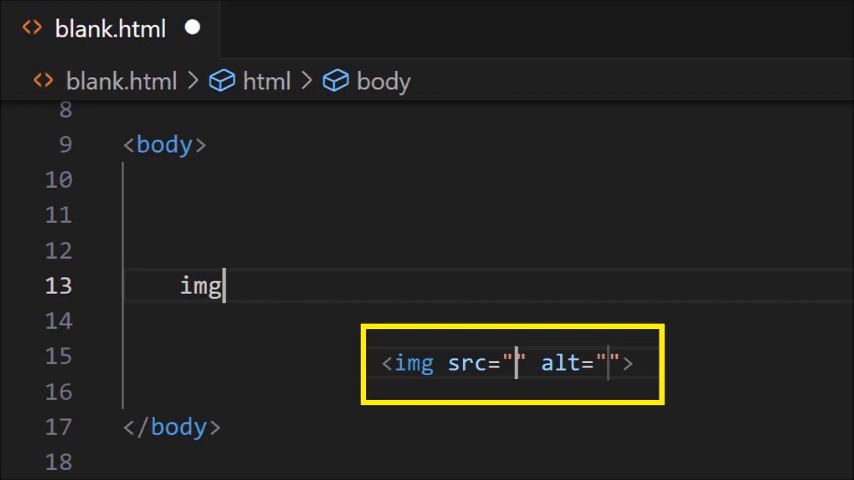